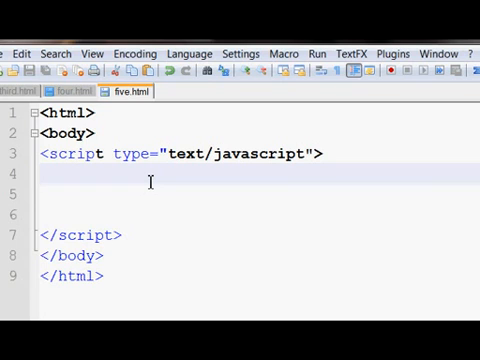
Step: Declare the counter with var i=0; inside the script block
{"action": "type", "text": "var"}
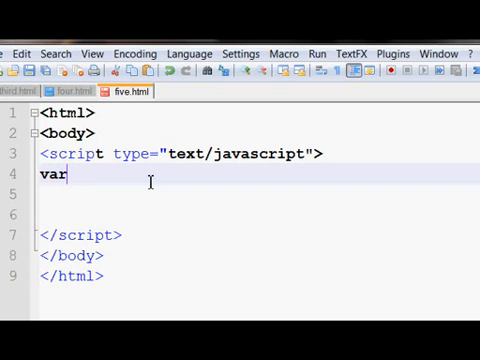
{"action": "type", "text": "i"}
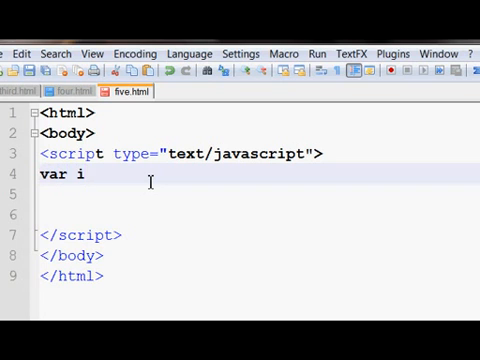
{"action": "type", "text": "="}
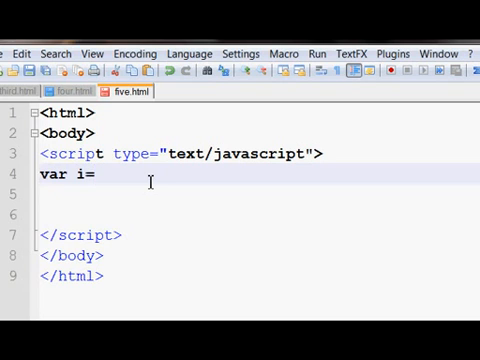
{"action": "type", "text": "0;"}
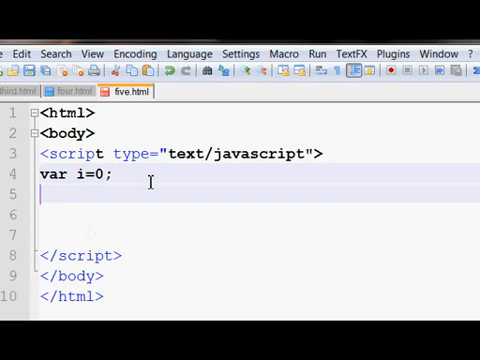
Step: Add a while(i<10) loop containing a //code placeholder and i++;
{"action": "type", "text": "while("}
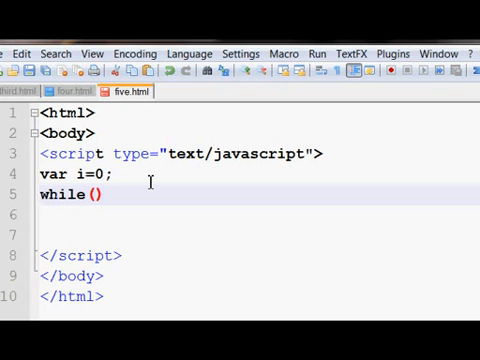
{"action": "type", "text": "i"}
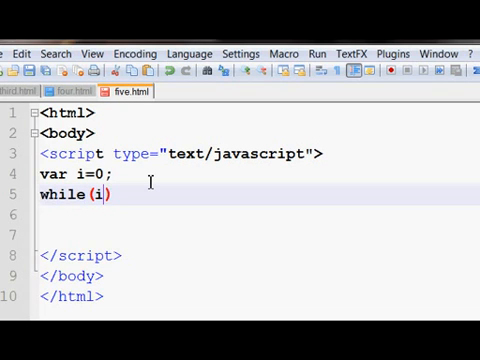
{"action": "type", "text": "<10) {}"}
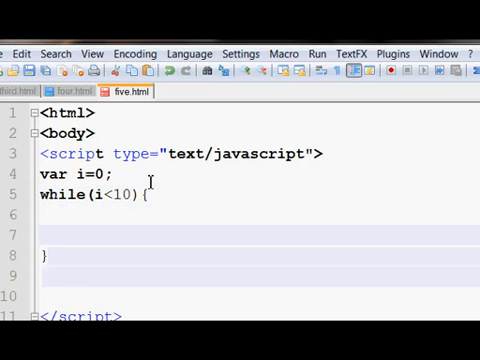
{"action": "type", "text": "//code"}
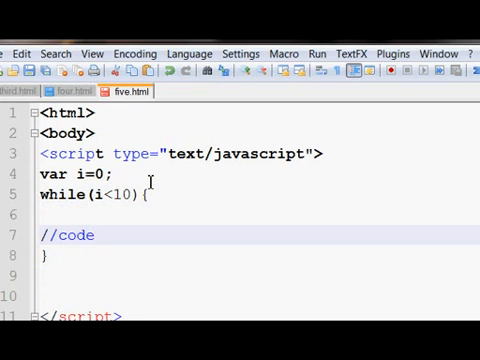
{"action": "type", "text": "i++;"}
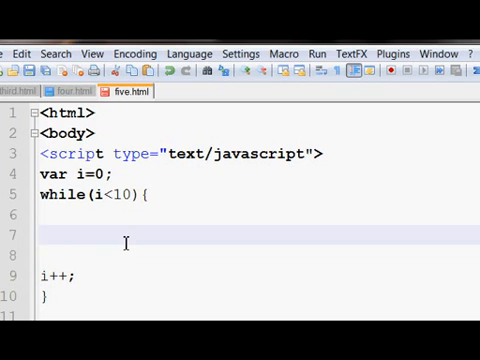
Step: Write document.write("javascript is easy") in the loop body, correcting the mistyped quote text
{"action": "type", "text": "do"}
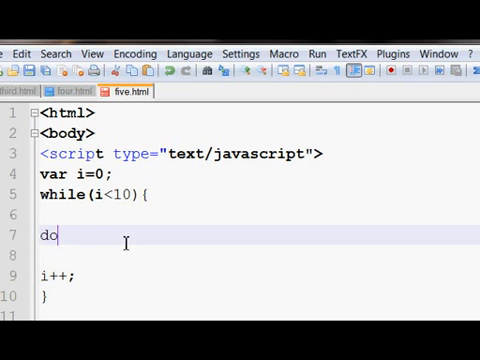
{"action": "type", "text": "cument"}
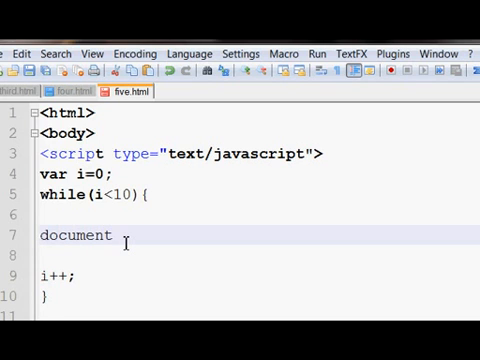
{"action": "type", "text": ".srite"}
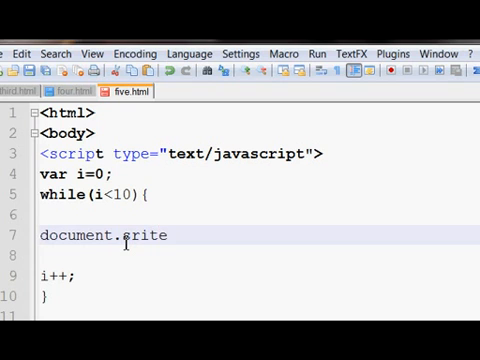
{"action": "type", "text": "()"}
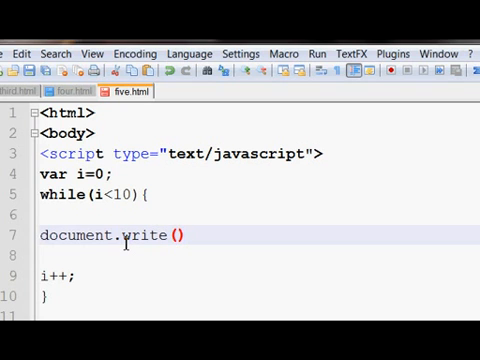
{"action": "type", "text": "\"ht"}
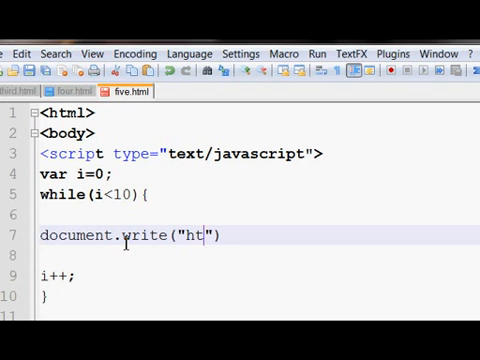
{"action": "key", "text": "BackSpace"}
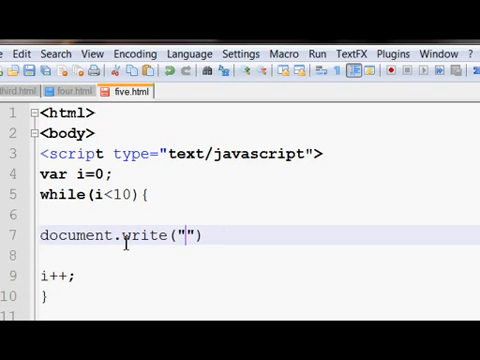
{"action": "type", "text": "javascript i"}
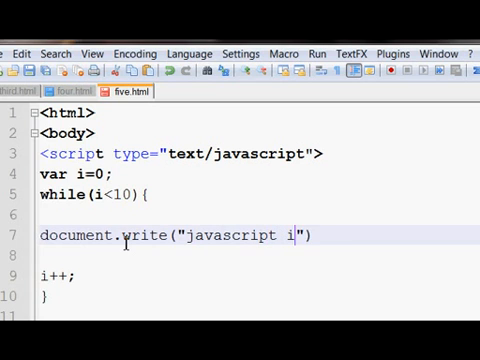
{"action": "type", "text": "s e"}
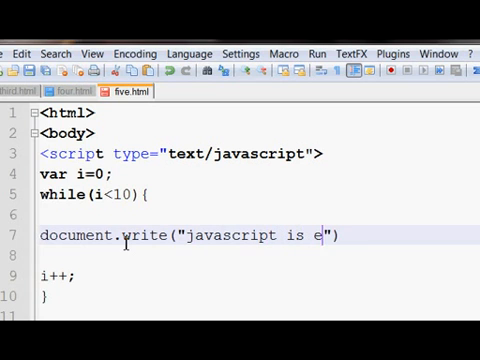
{"action": "type", "text": "asy<br>"}
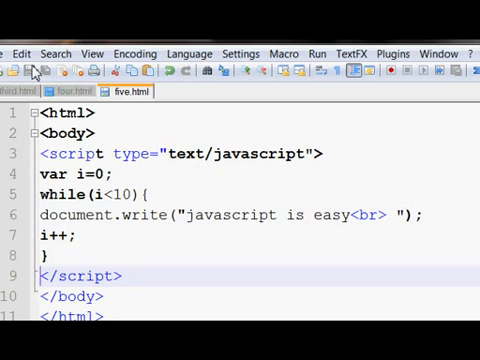
{"action": "mouse_move", "coordinate": [233, 94]}
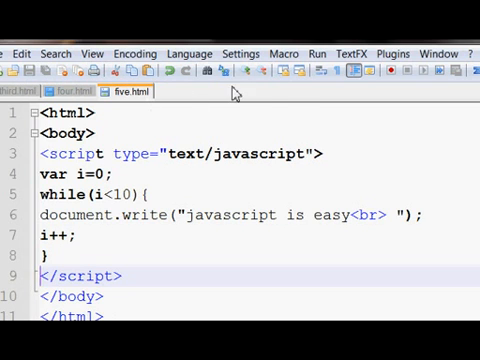